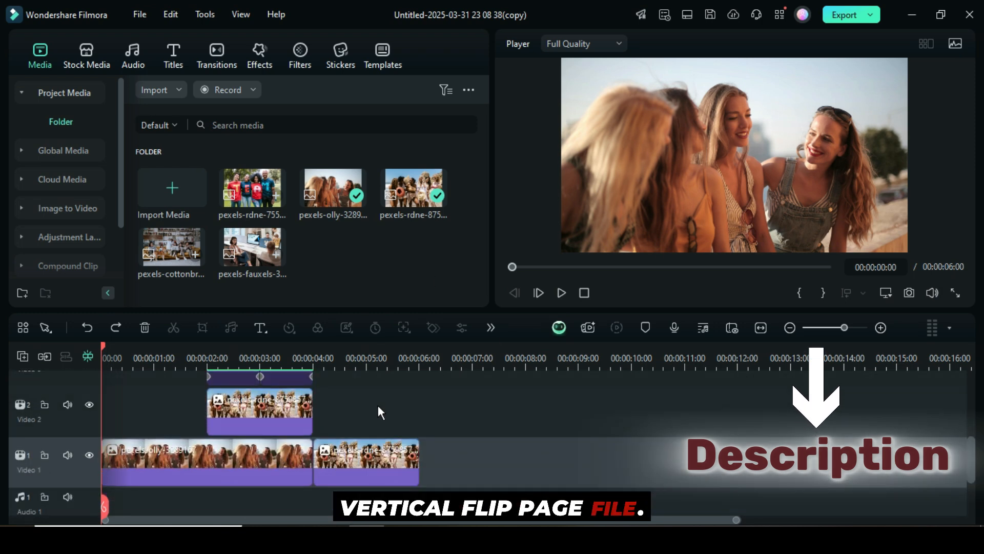
- Play back the arrangement twice and lengthen the last Video 1 clip so the timeline runs 7 seconds
{"action": "left_click", "coordinate": [561, 292]}
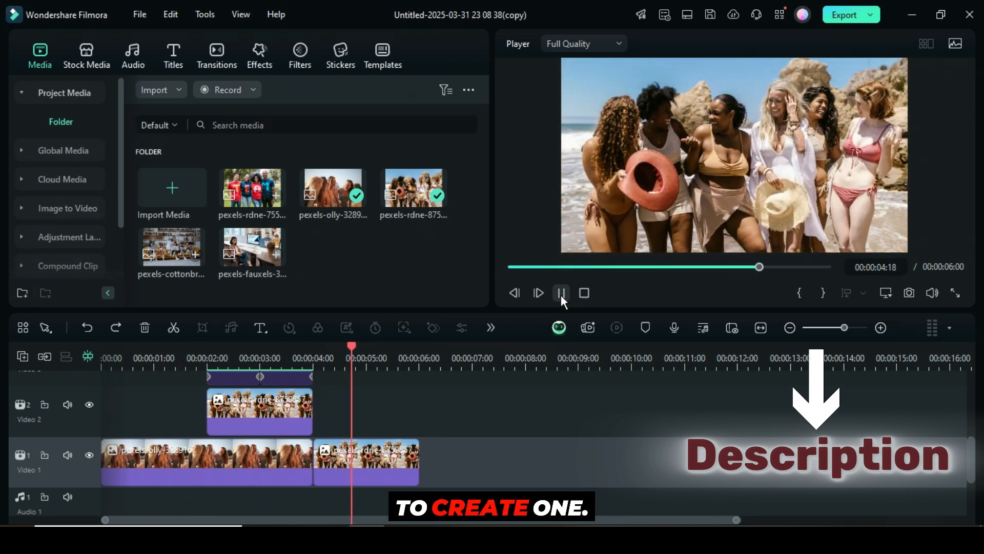
{"action": "left_click_drag", "start_coordinate": [759, 267], "coordinate": [511, 267]}
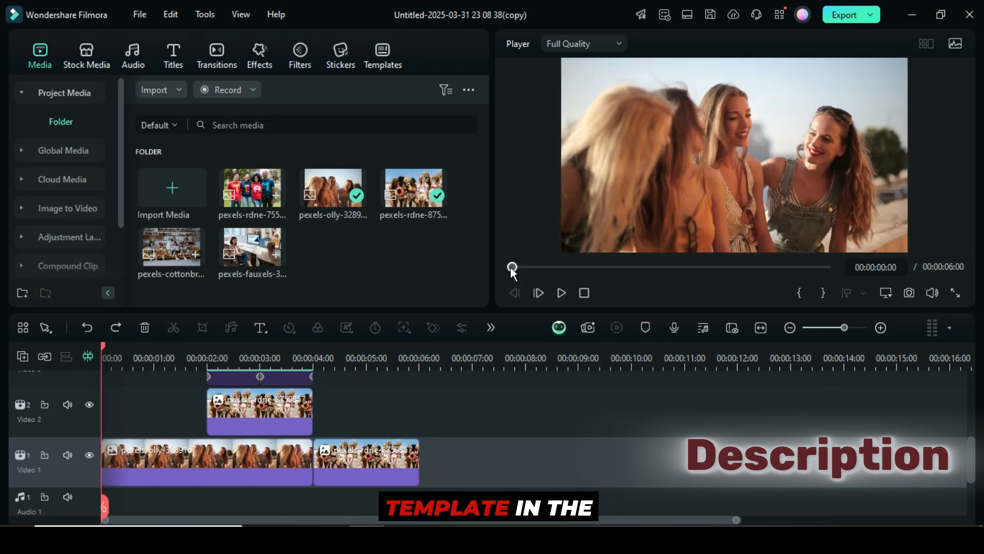
{"action": "left_click", "coordinate": [561, 293]}
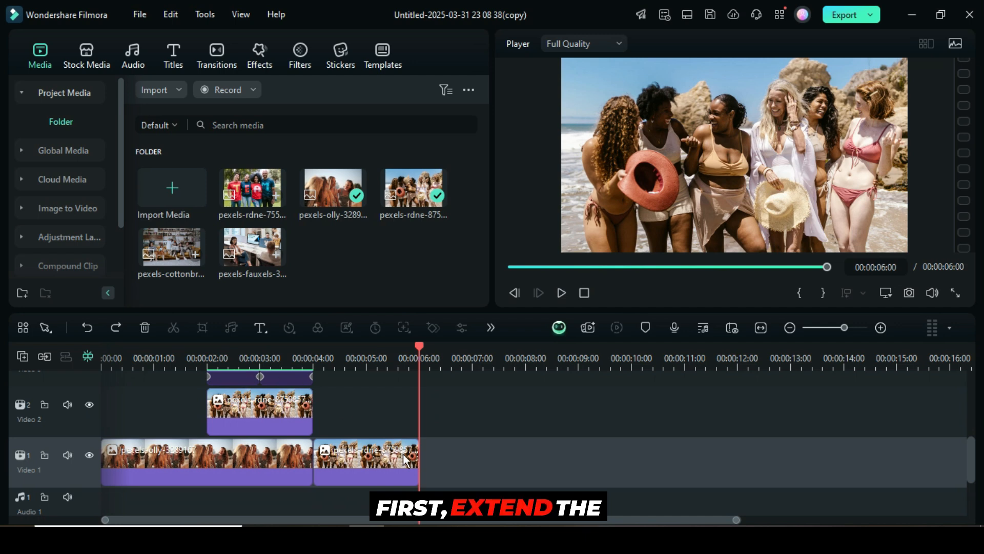
{"action": "left_click", "coordinate": [366, 461]}
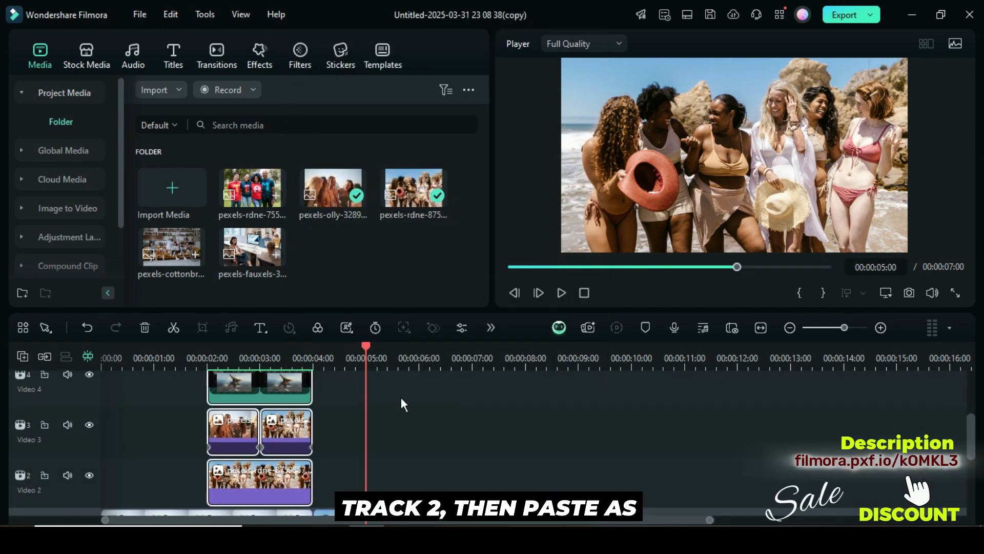
- Copy the stacked flip-page clips and paste them to repeat along the longer Video 1 sequence
{"action": "scroll", "scroll_direction": "down", "scroll_amount": 3}
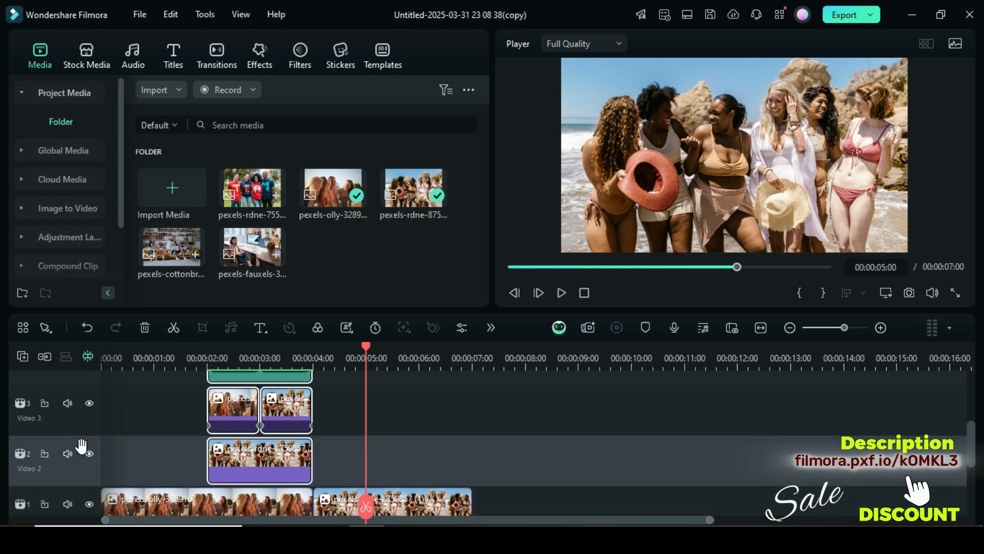
{"action": "right_click", "coordinate": [260, 460]}
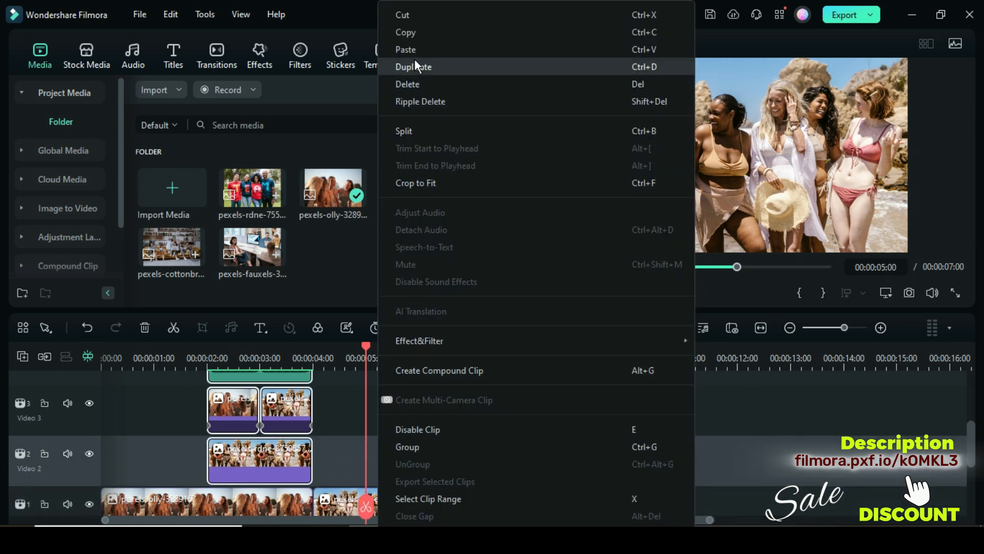
{"action": "left_click", "coordinate": [413, 66]}
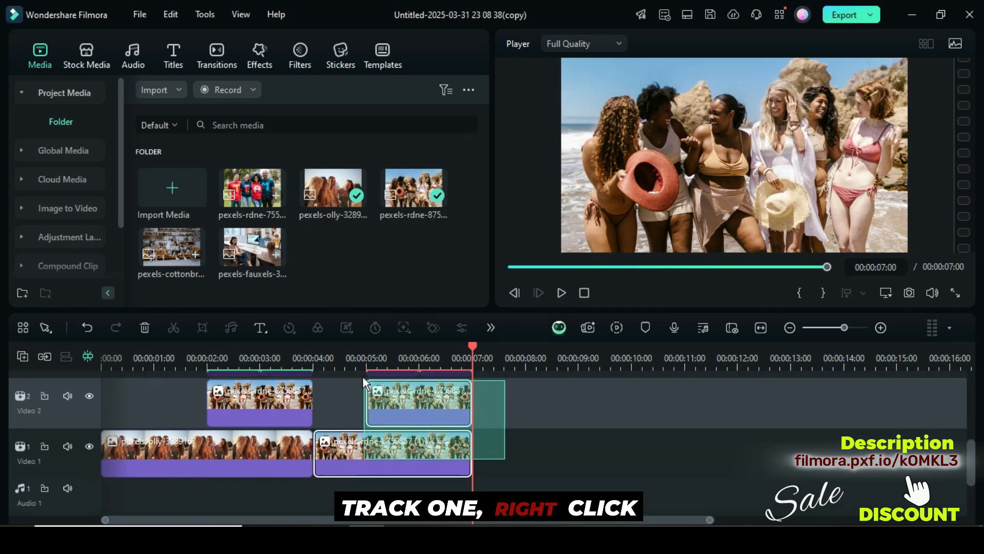
{"action": "right_click", "coordinate": [392, 453]}
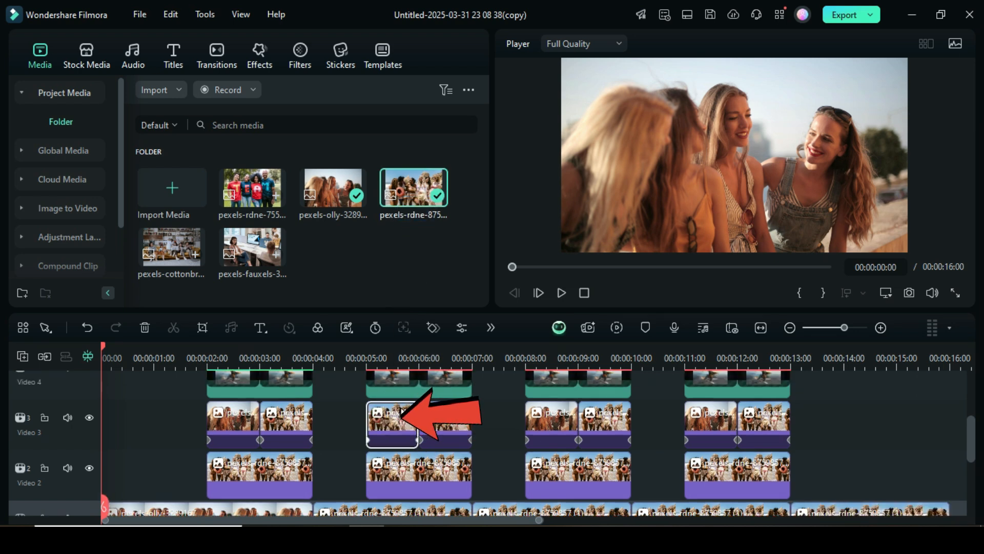
- Swap the team, office and living-room photos into the later groups and play through to 16 seconds
{"action": "scroll", "scroll_direction": "down", "scroll_amount": 3}
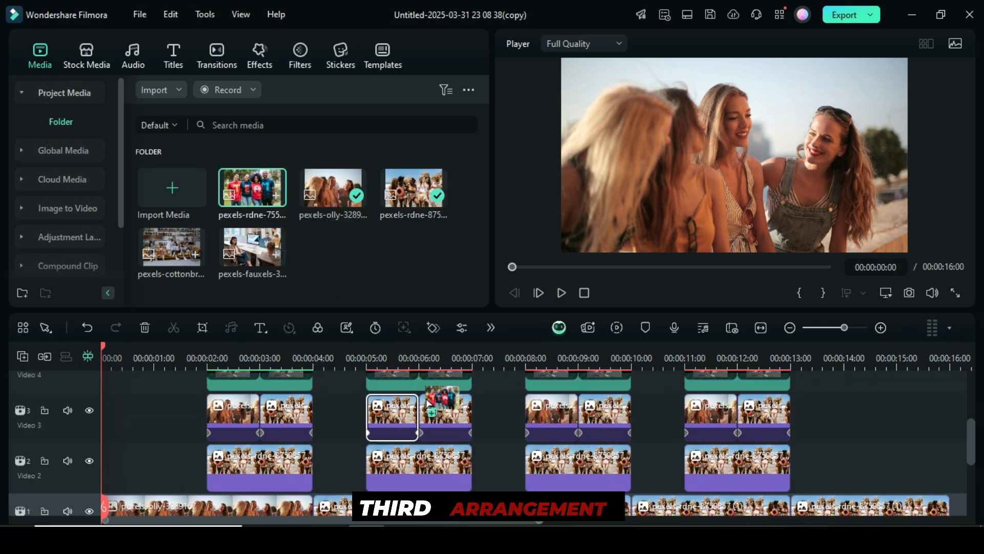
{"action": "left_click", "coordinate": [419, 467]}
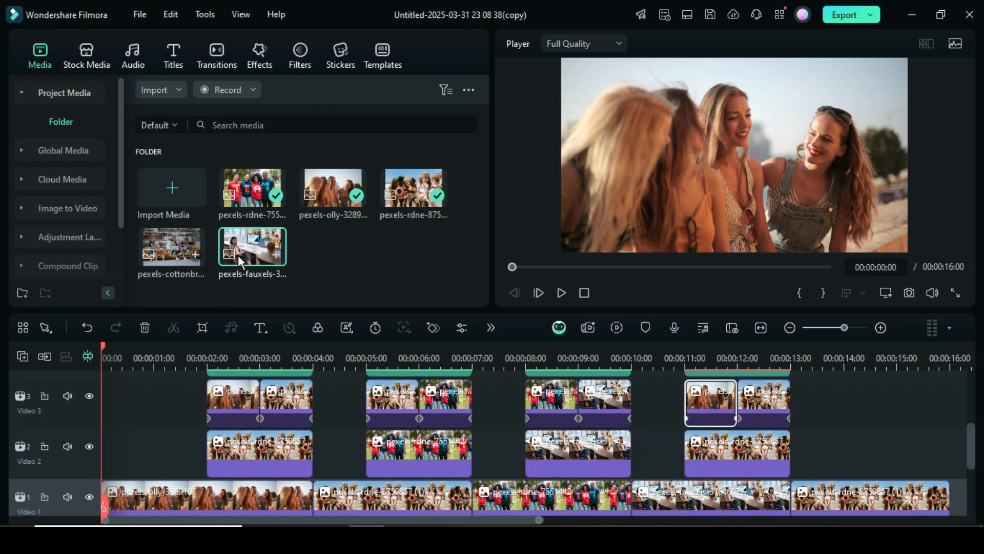
{"action": "left_click", "coordinate": [252, 246]}
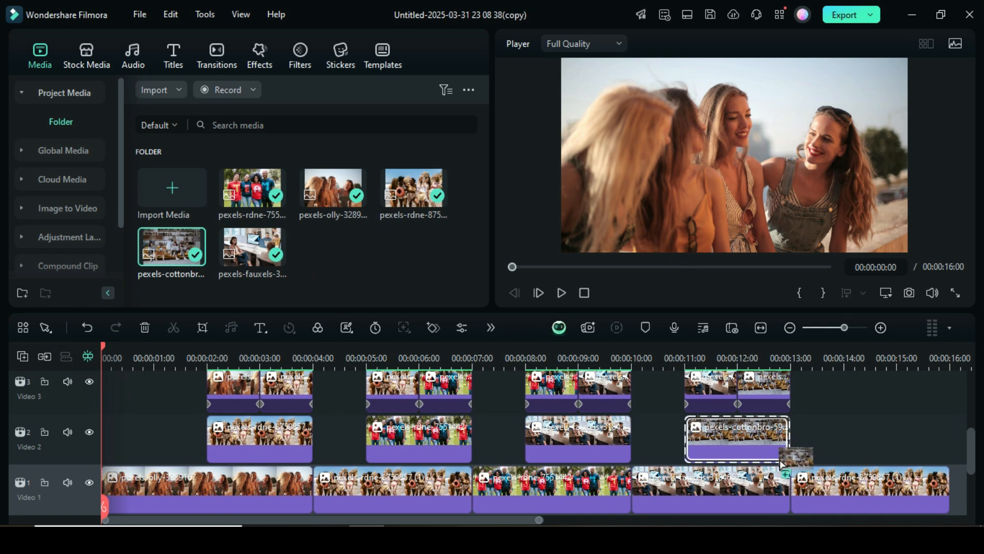
{"action": "left_click_drag", "start_coordinate": [737, 438], "coordinate": [869, 488]}
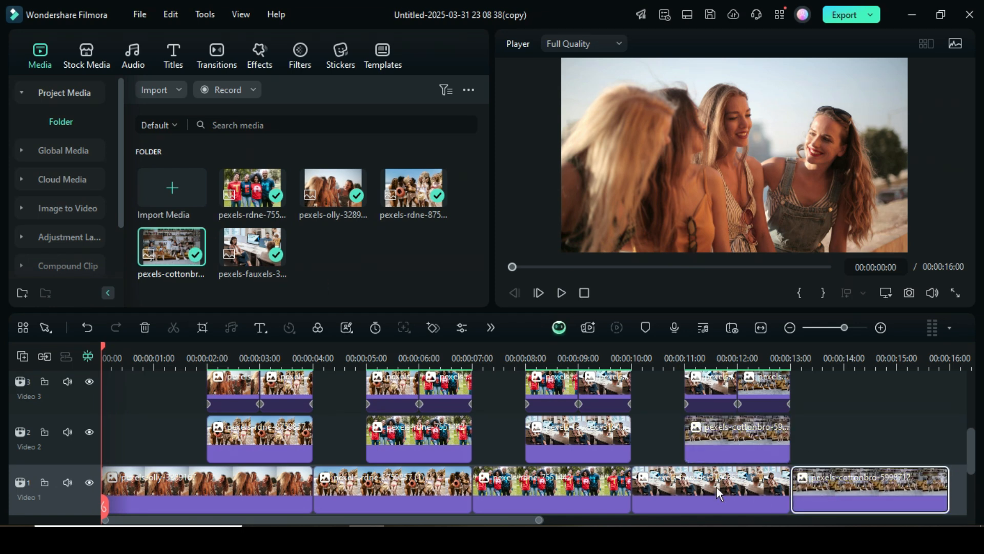
{"action": "scroll", "scroll_direction": "down", "scroll_amount": 3}
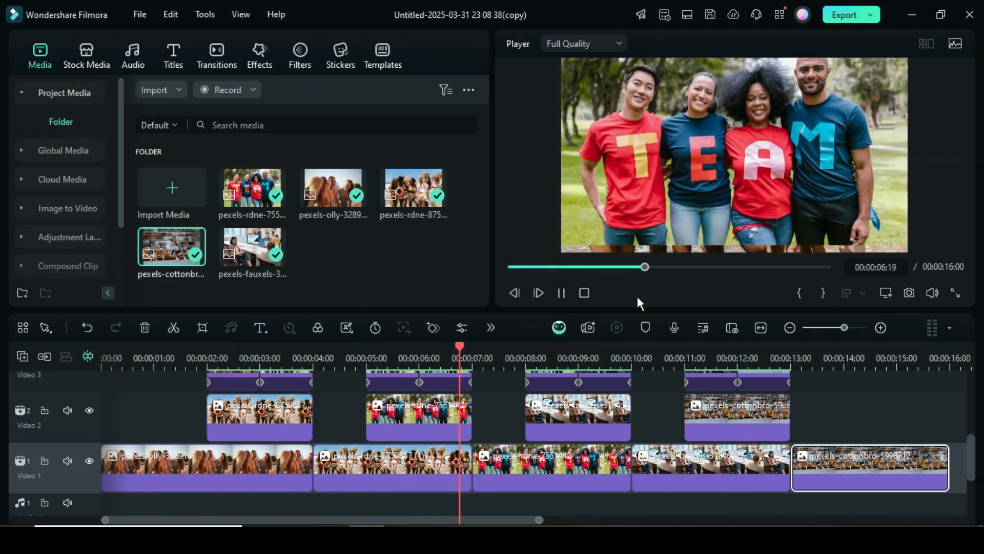
{"action": "left_click", "coordinate": [669, 358]}
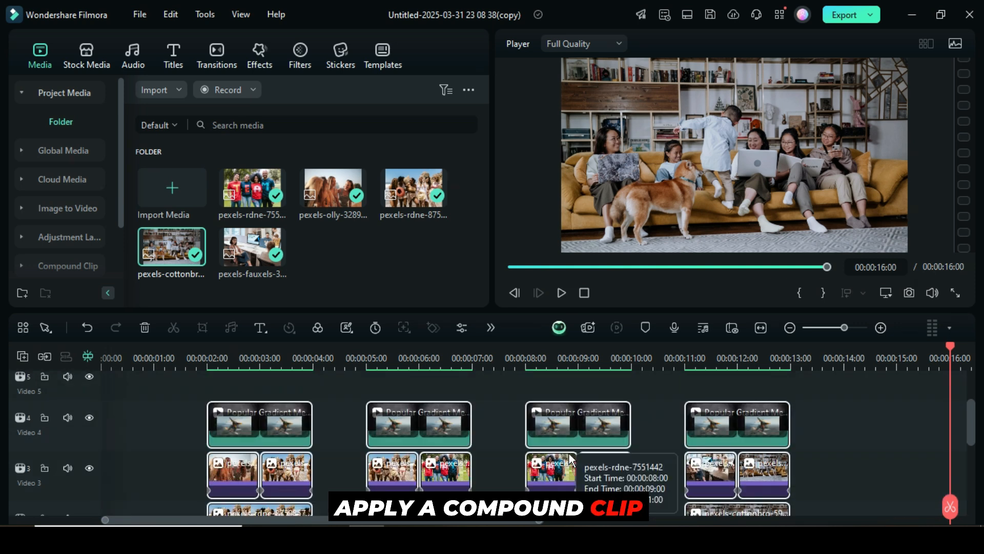
- Create a compound clip from all the selected slideshow clips on Video 1
{"action": "right_click", "coordinate": [550, 467]}
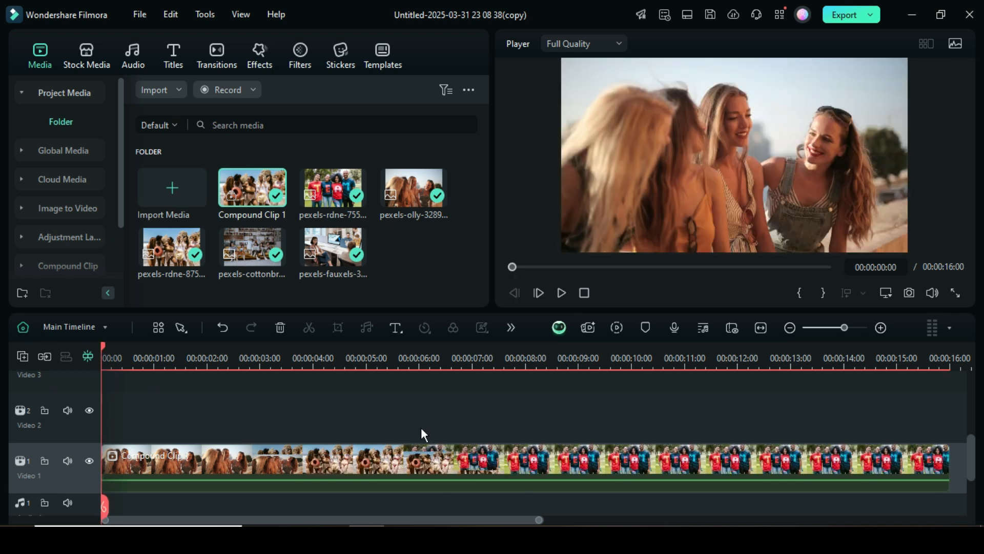
- Add a white border to the compound clip, scale it to 53% and set Position X to -201
{"action": "left_click", "coordinate": [259, 56]}
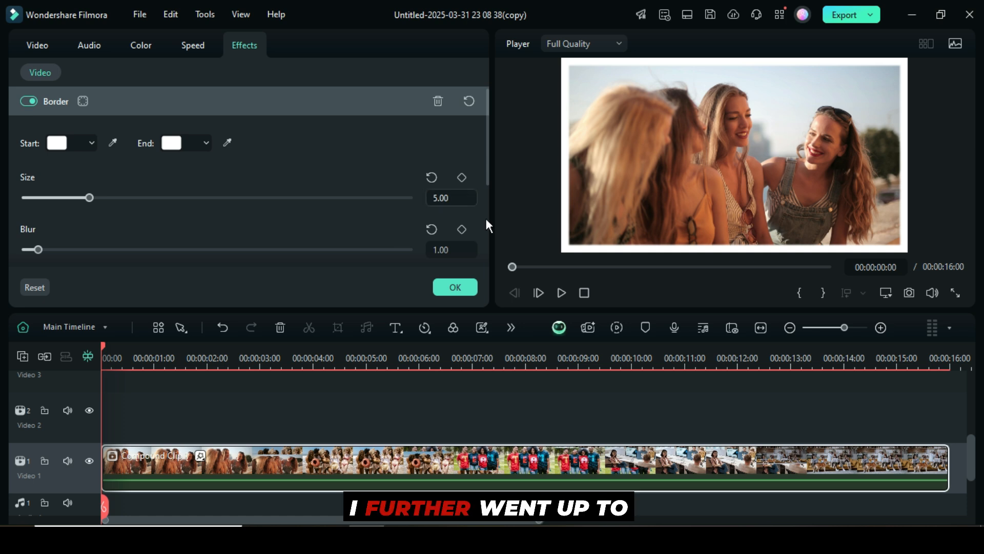
{"action": "left_click", "coordinate": [37, 44]}
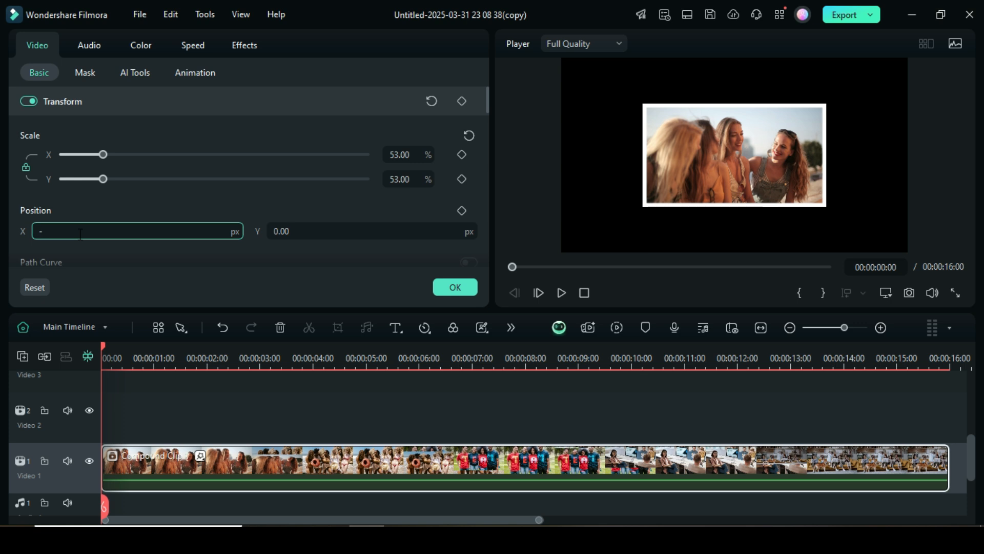
{"action": "type", "text": "-201.00"}
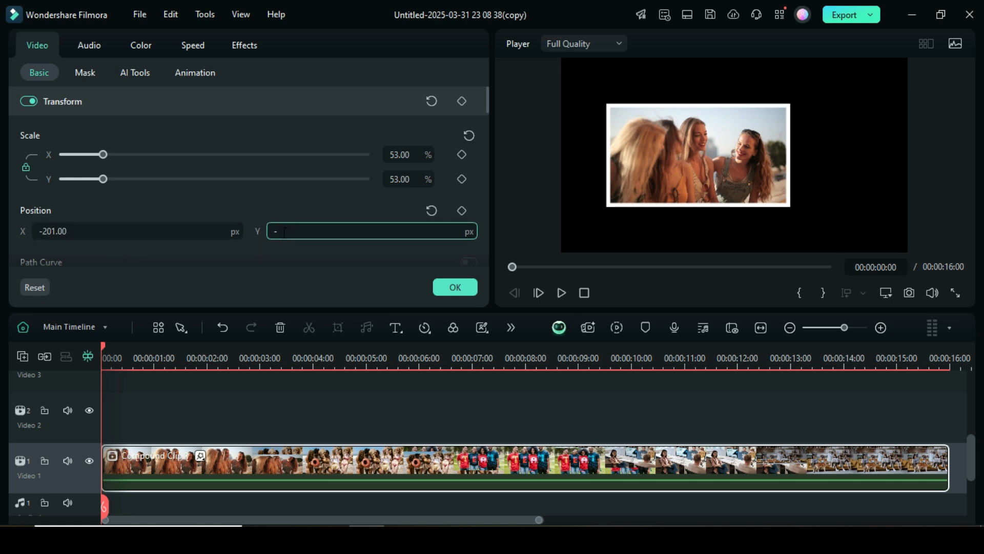
{"action": "left_click", "coordinate": [258, 54]}
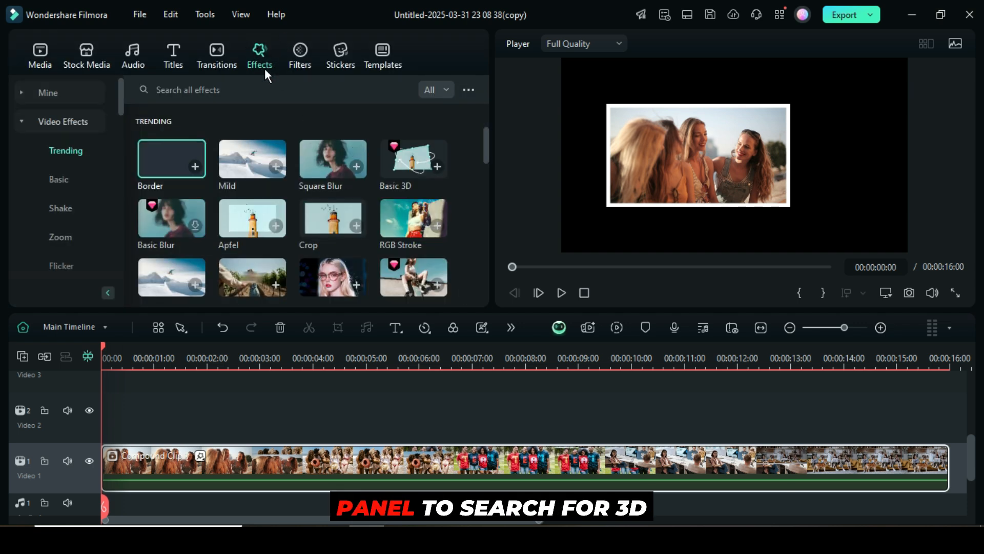
- Search '3d', stretch 3D Motion Right across 16 seconds on Video 2 and set its Blur to 3
{"action": "type", "text": "3d"}
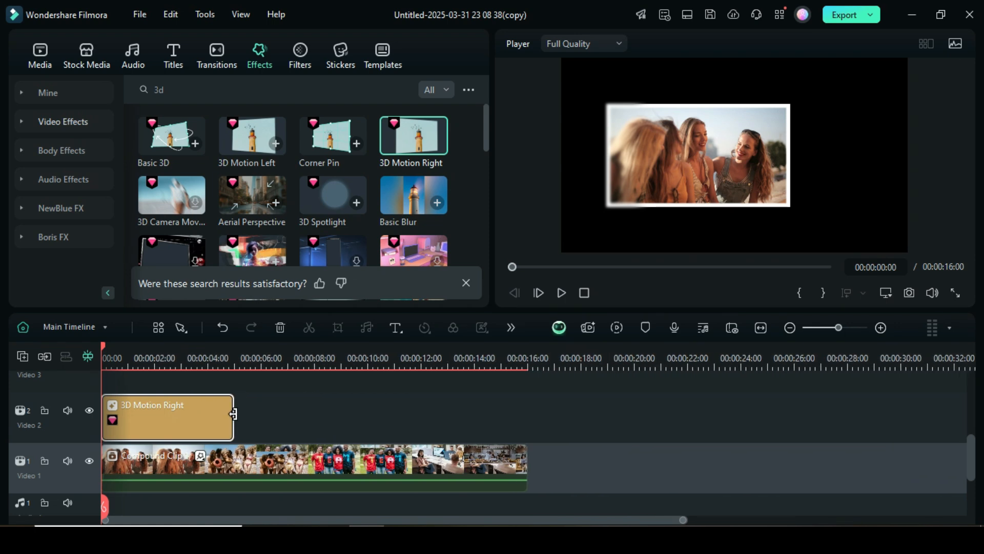
{"action": "left_click_drag", "start_coordinate": [232, 414], "coordinate": [524, 430]}
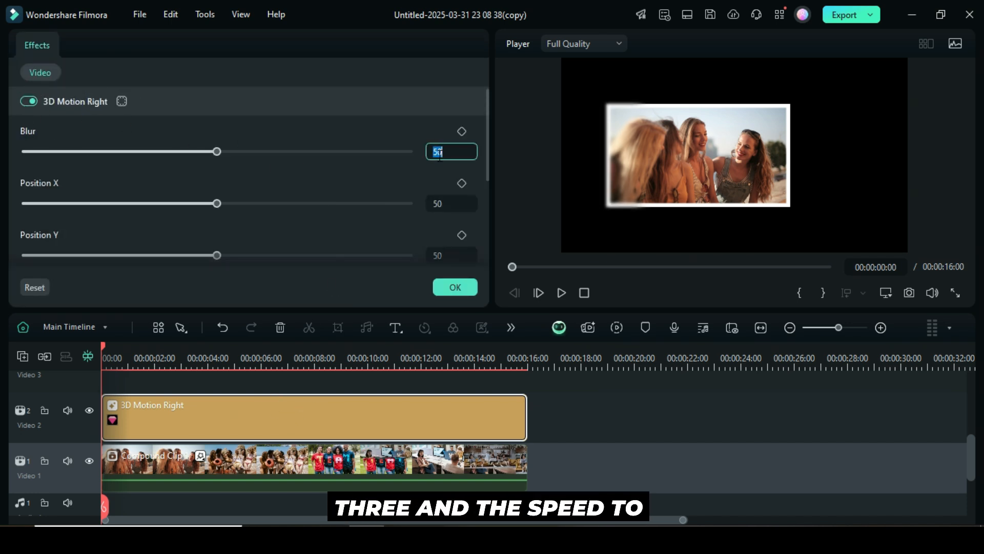
{"action": "type", "text": "3"}
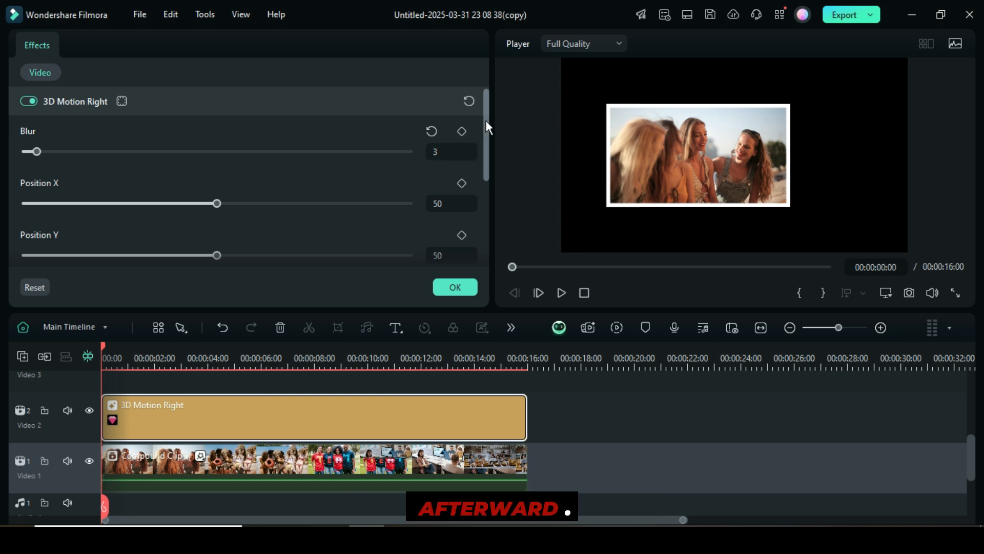
{"action": "scroll", "scroll_direction": "down", "scroll_amount": 3}
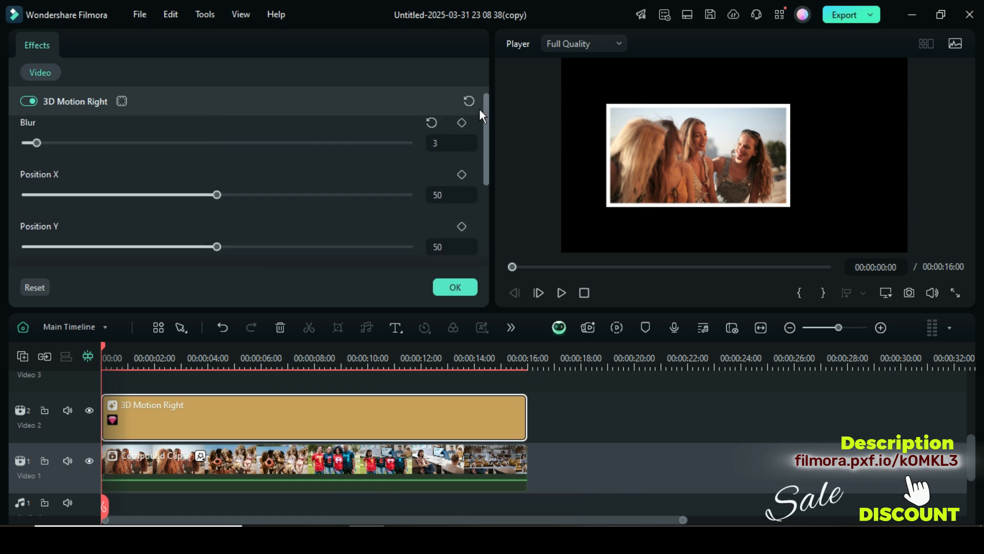
- Return to the media library and render a timeline preview of the finished slideshow
{"action": "left_click", "coordinate": [39, 56]}
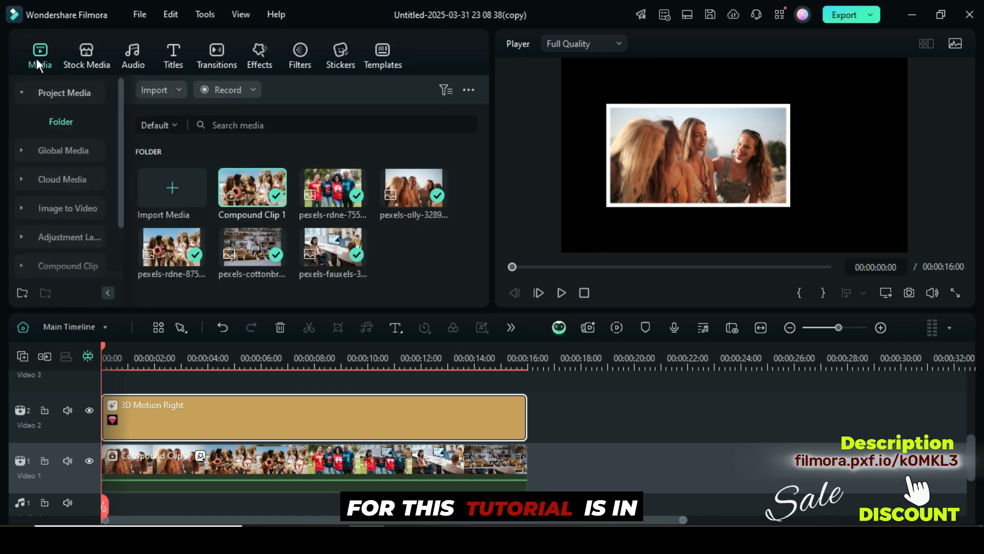
{"action": "left_click", "coordinate": [616, 328]}
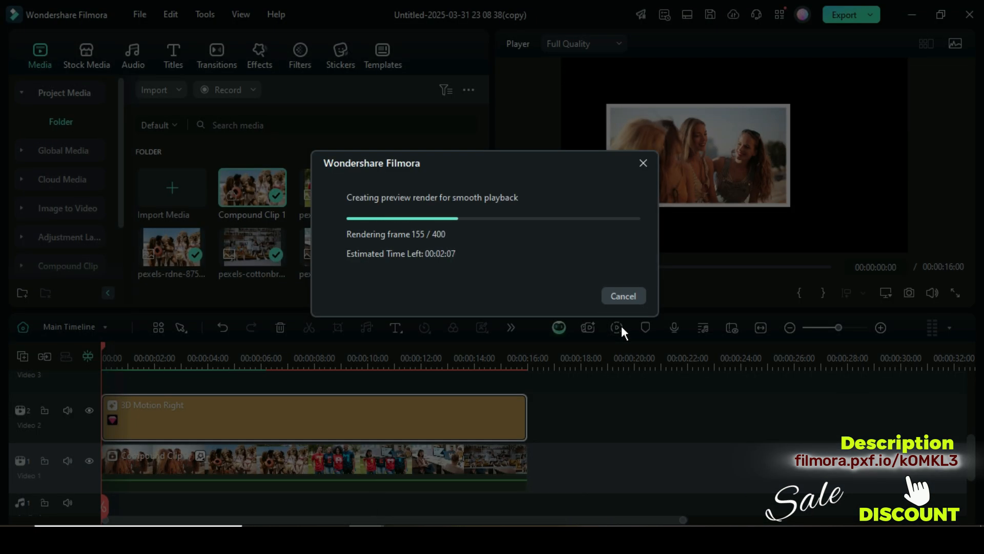